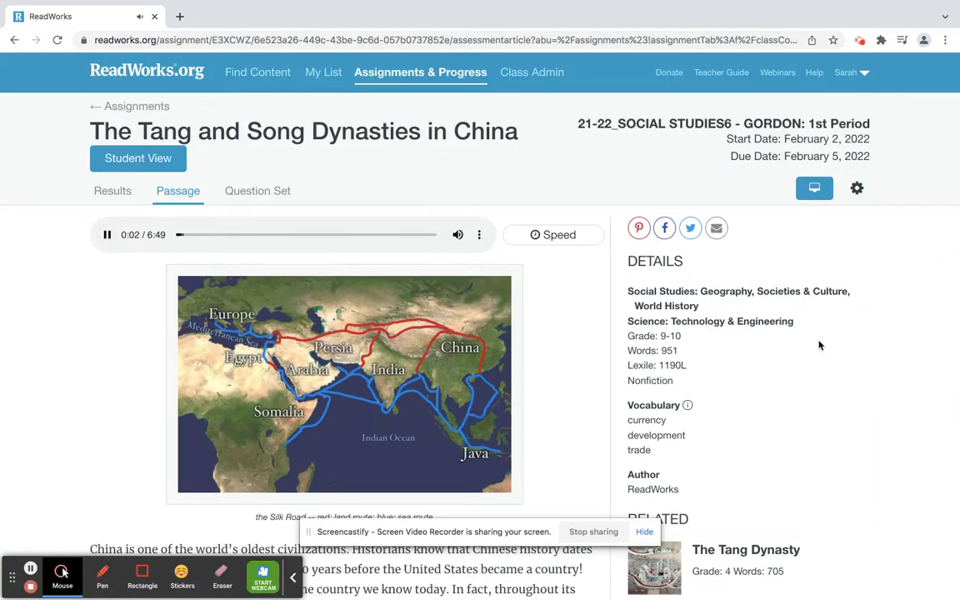
scroll("down", 3)
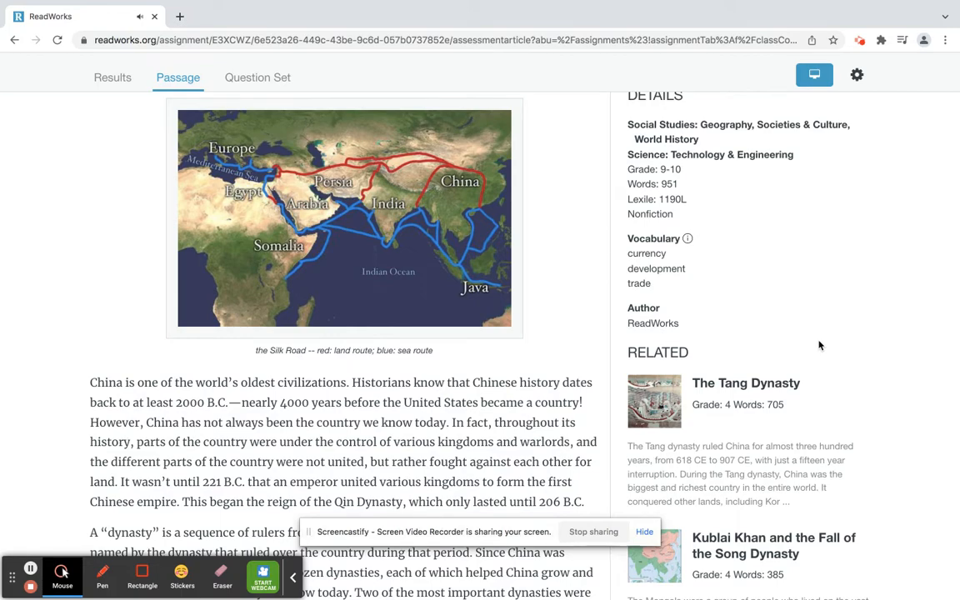
scroll("down", 3)
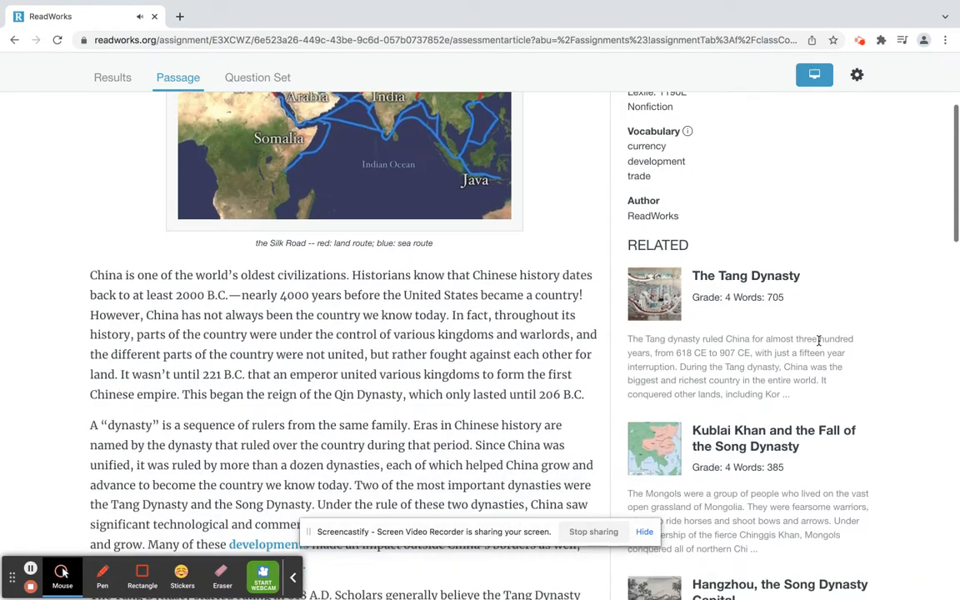
scroll("down", 3)
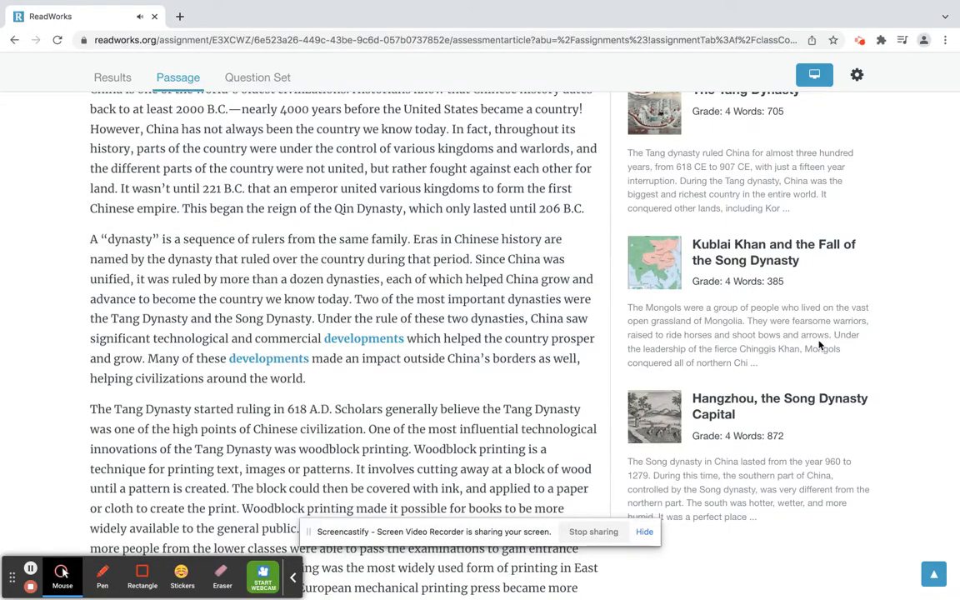
scroll("down", 3)
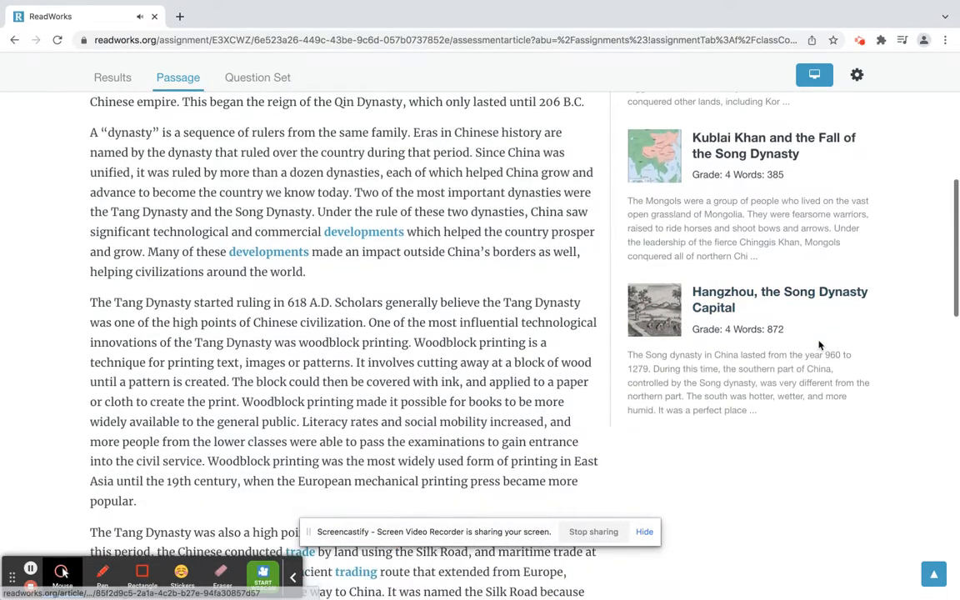
scroll("down", 3)
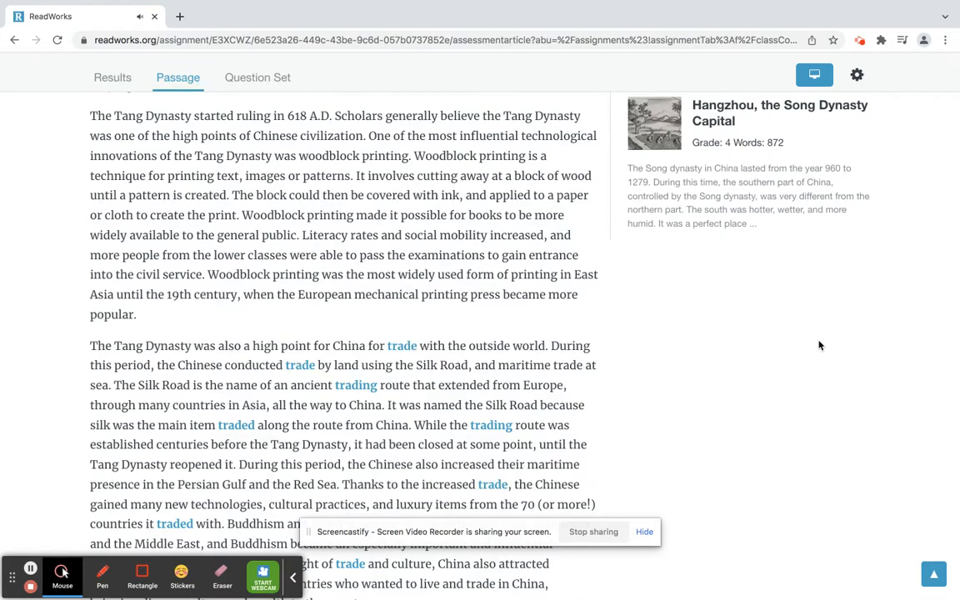
scroll("down", 3)
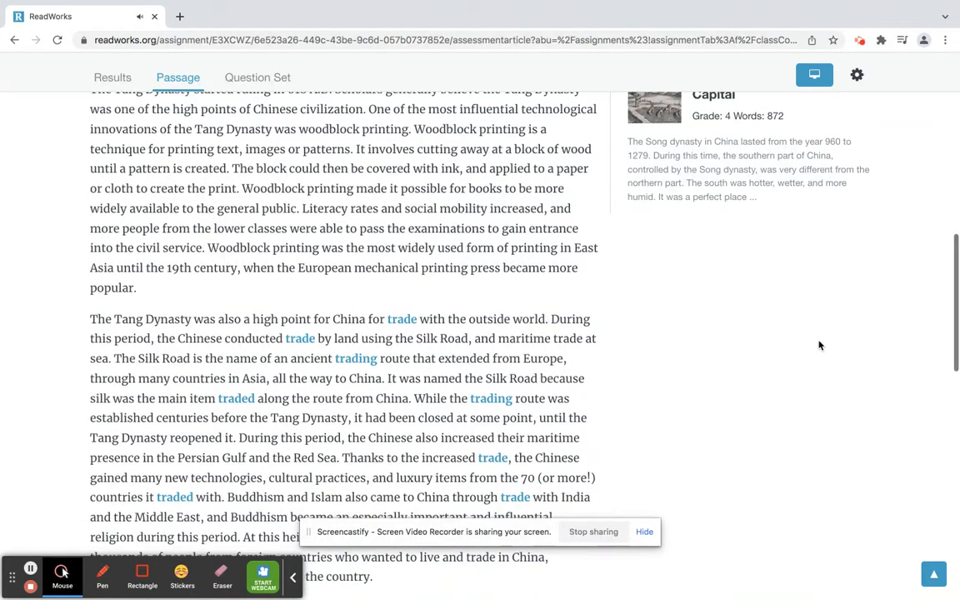
scroll("down", 3)
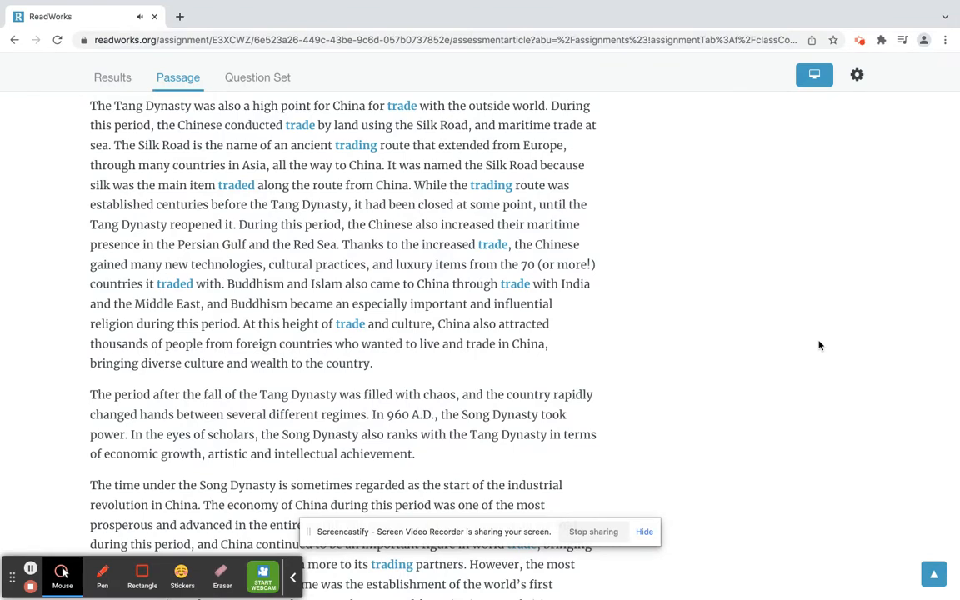
scroll("down", 3)
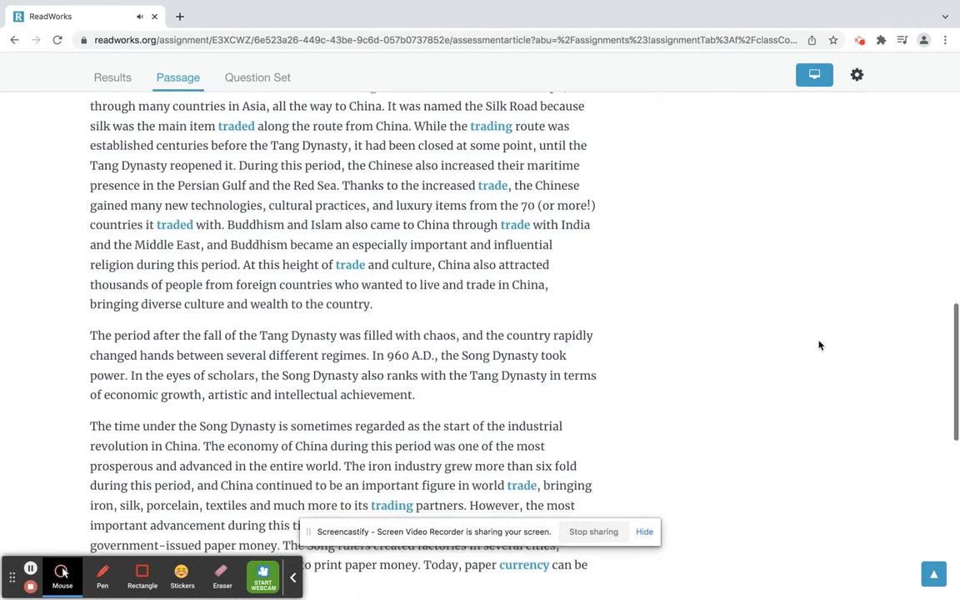
scroll("down", 3)
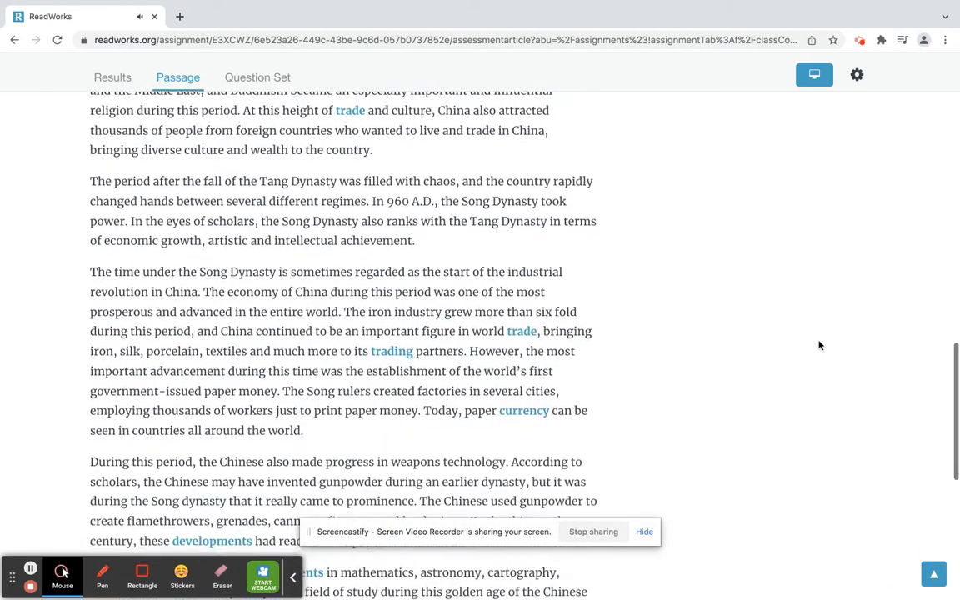
scroll("down", 3)
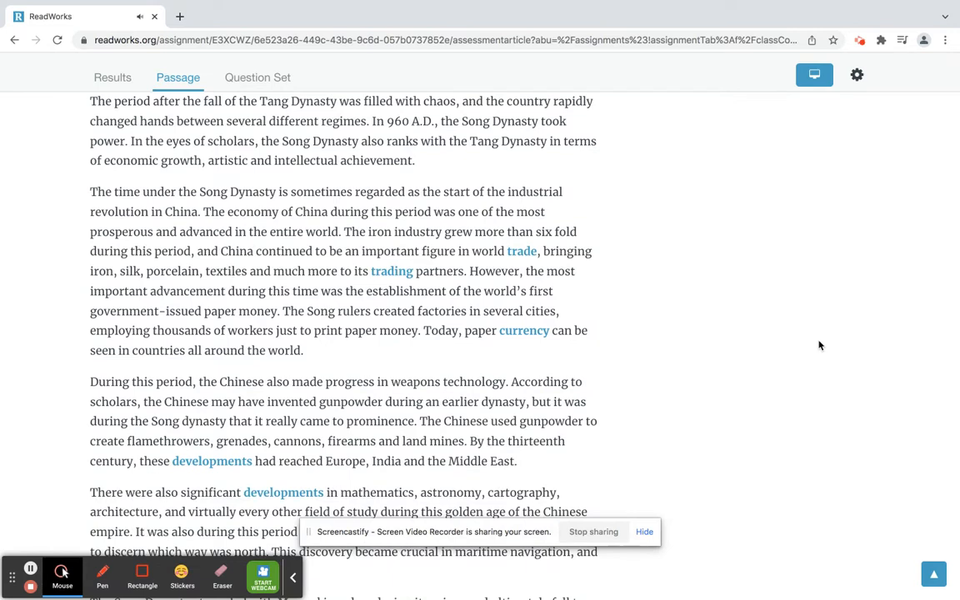